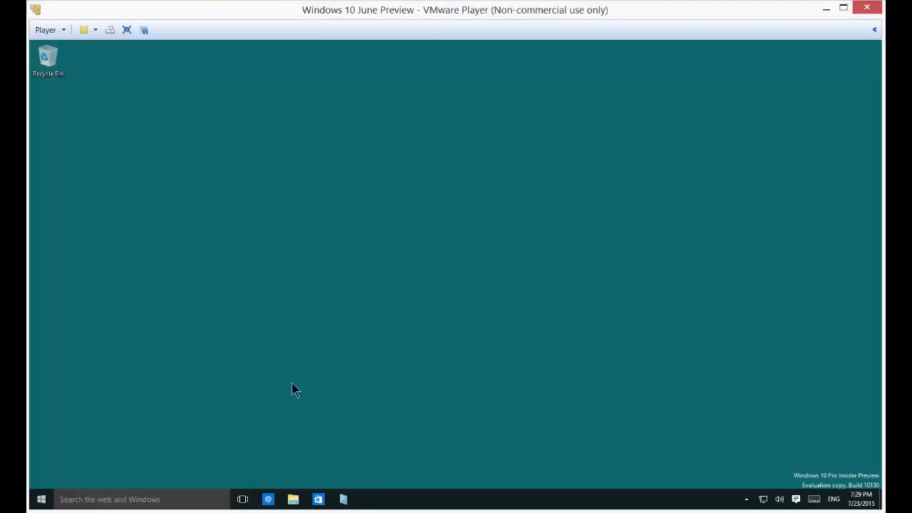
mouse_move(153, 441)
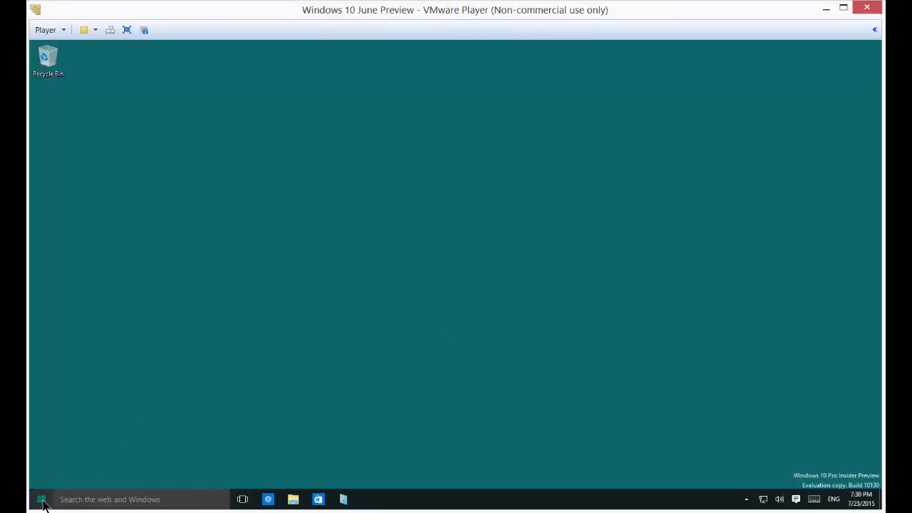
Search the Start menu for 'snipping tool' so the app appears as the top result
left_click(41, 499)
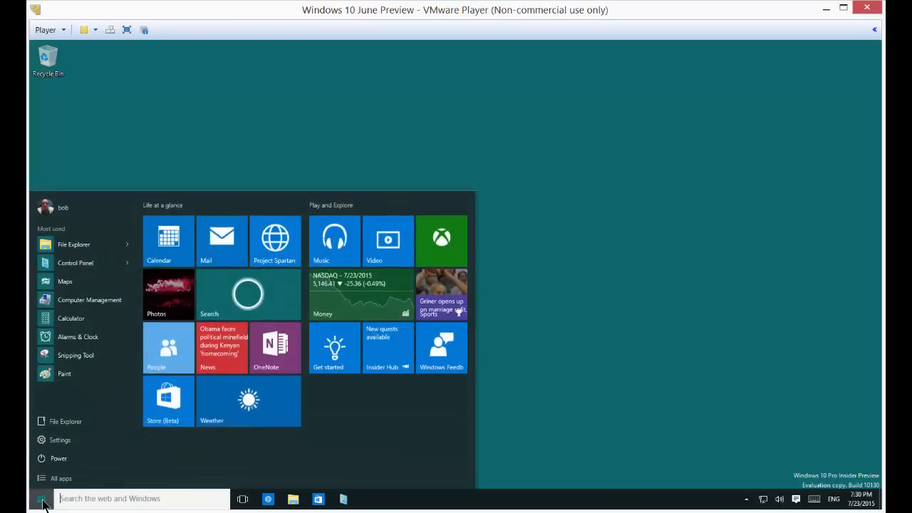
mouse_move(65, 373)
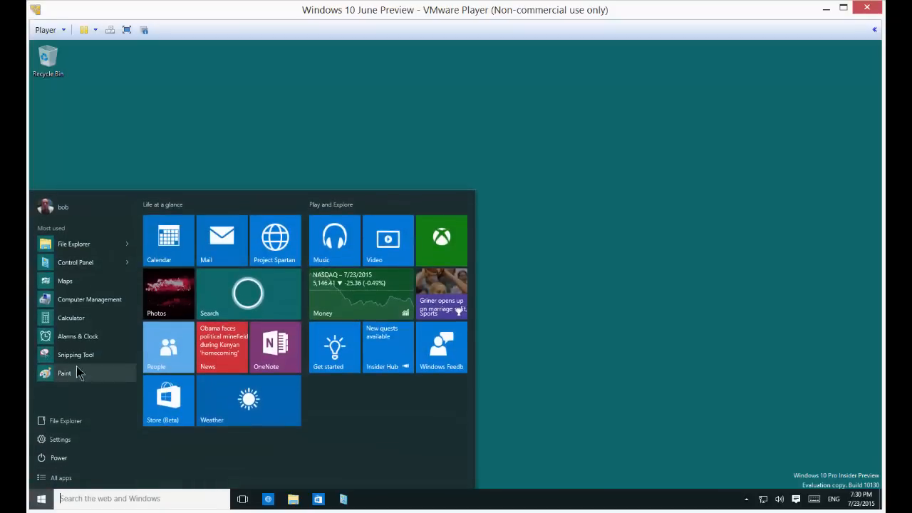
mouse_move(76, 353)
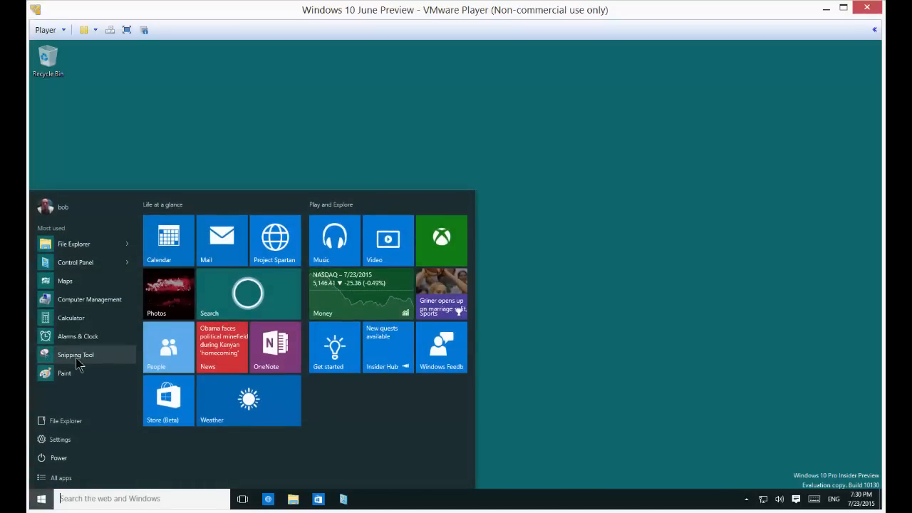
mouse_move(86, 498)
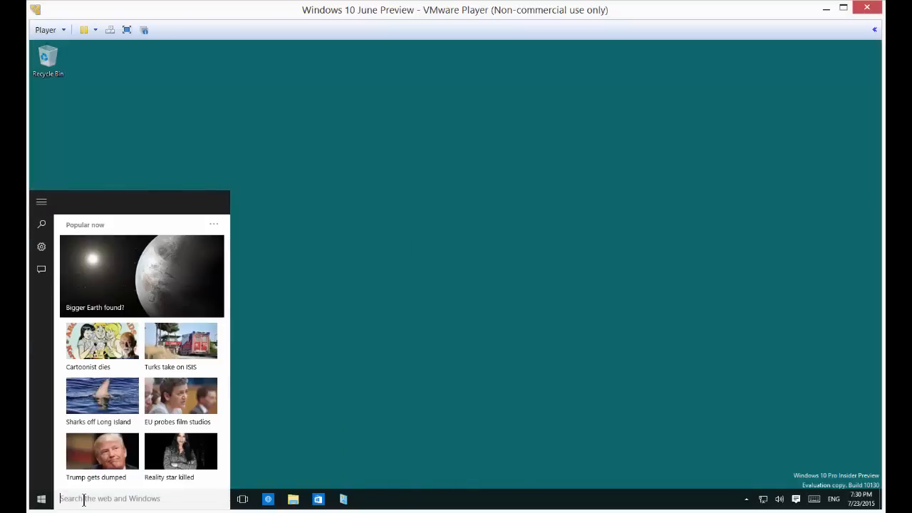
type("snipping t")
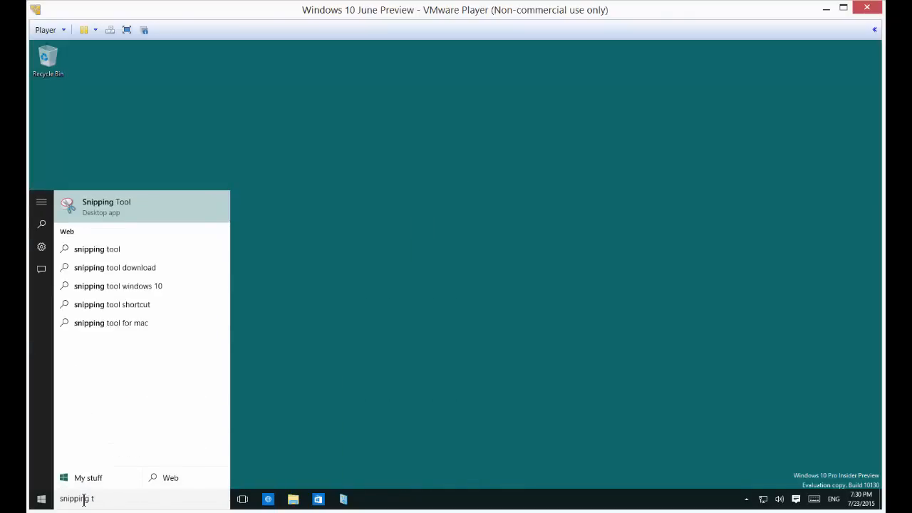
type("ool")
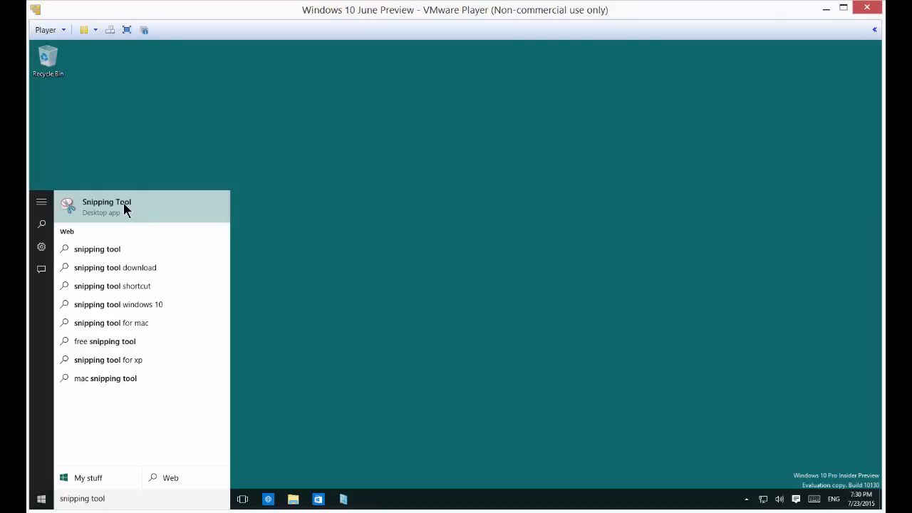
Launch Snipping Tool and show This PC's folders and drives in a File Explorer window
left_click(107, 205)
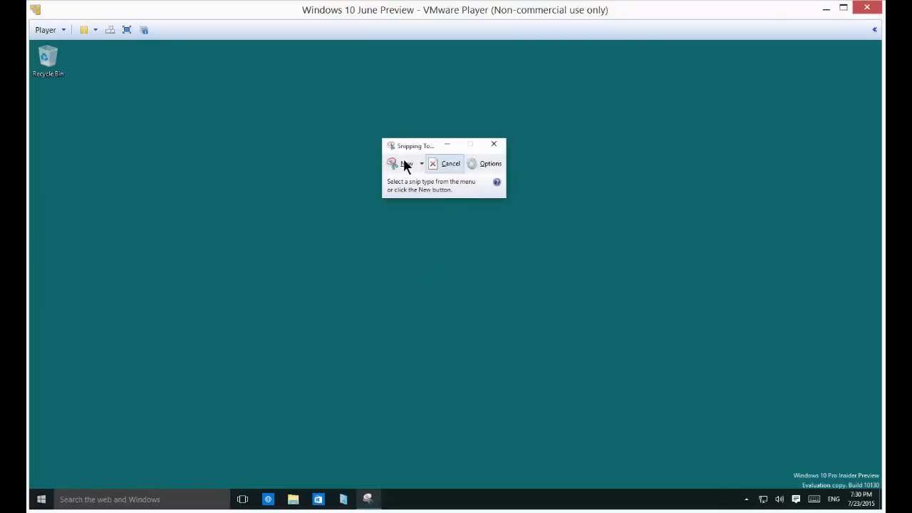
mouse_move(389, 271)
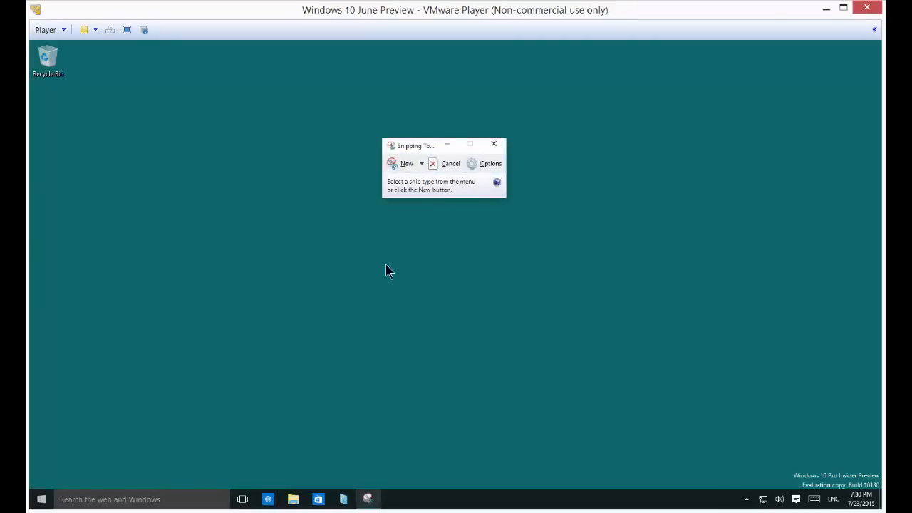
mouse_move(378, 267)
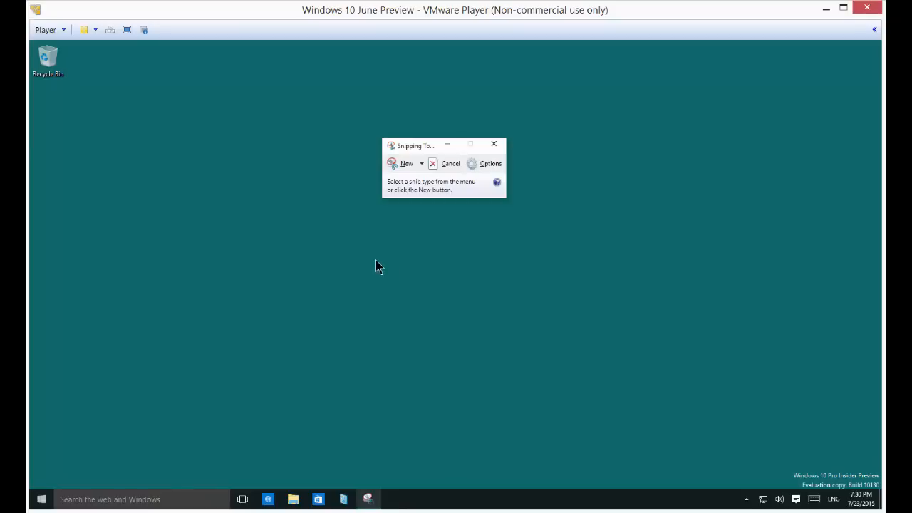
mouse_move(350, 350)
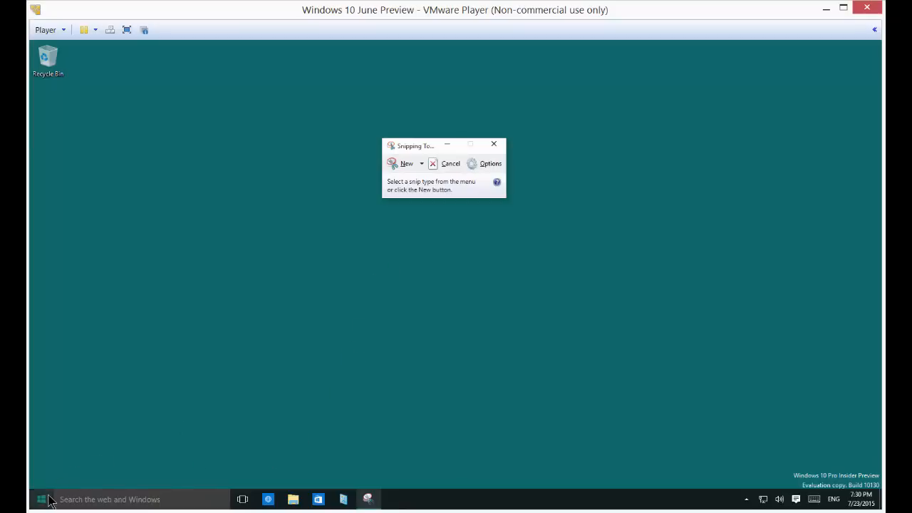
mouse_move(208, 252)
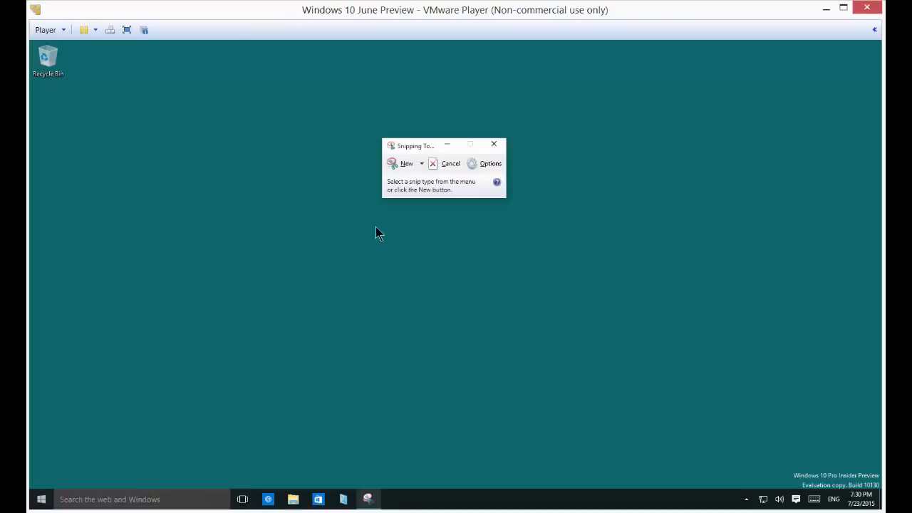
mouse_move(300, 499)
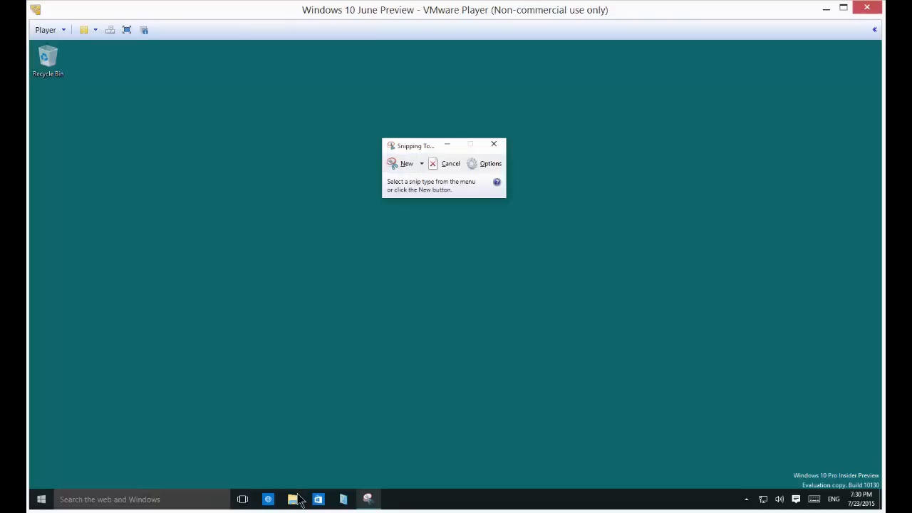
left_click(292, 499)
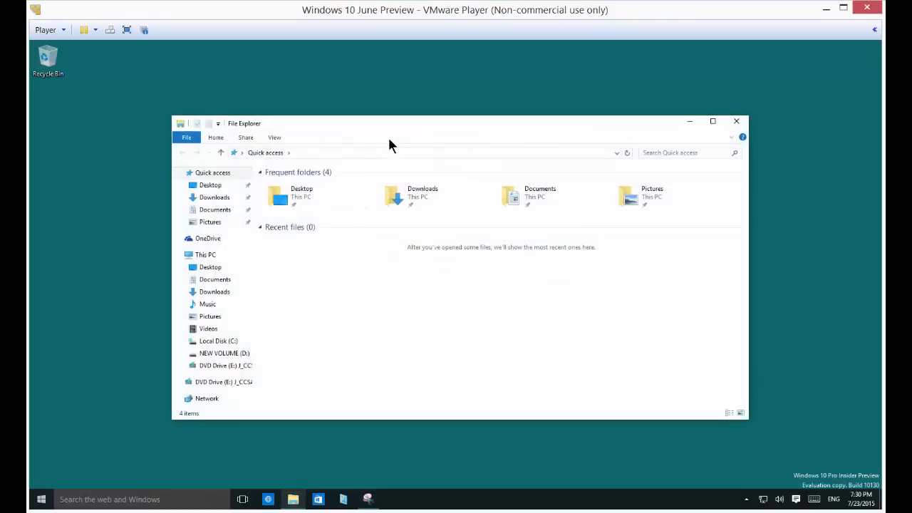
left_click(205, 254)
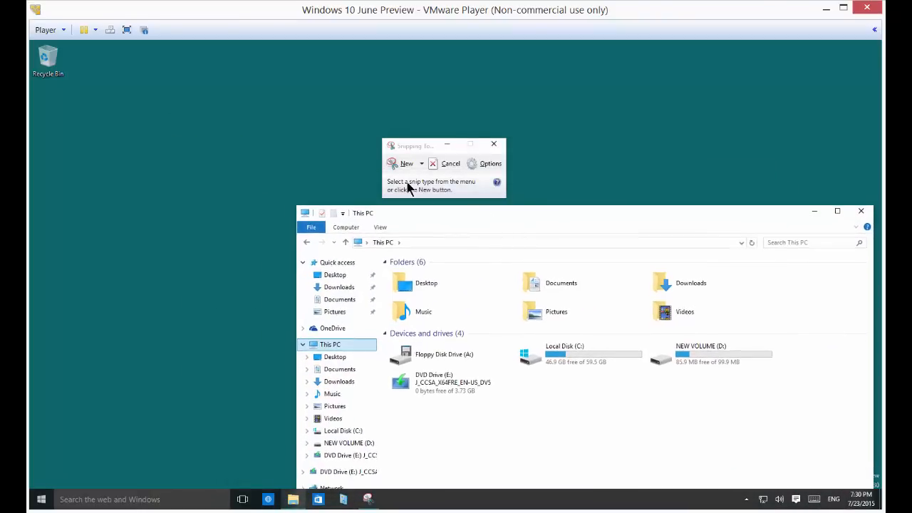
Capture a new rectangular snip around the This PC folders and drives area
left_click(407, 162)
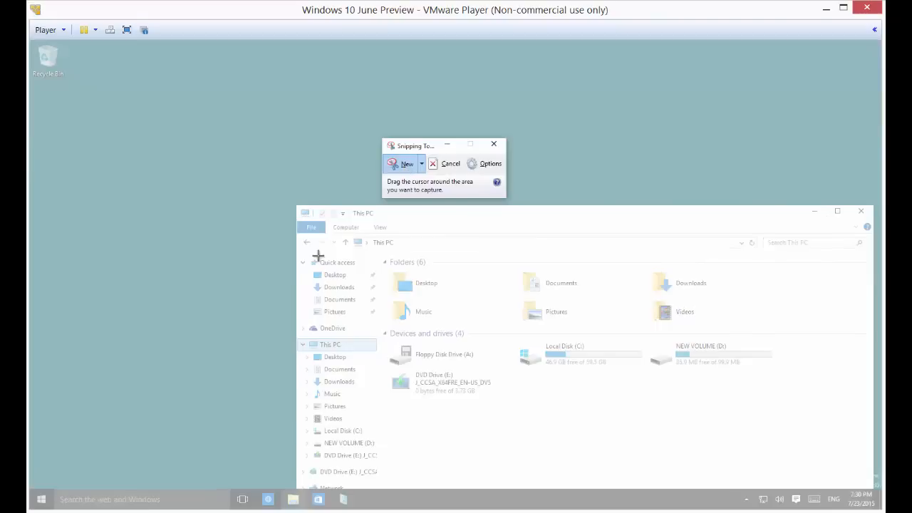
mouse_move(328, 245)
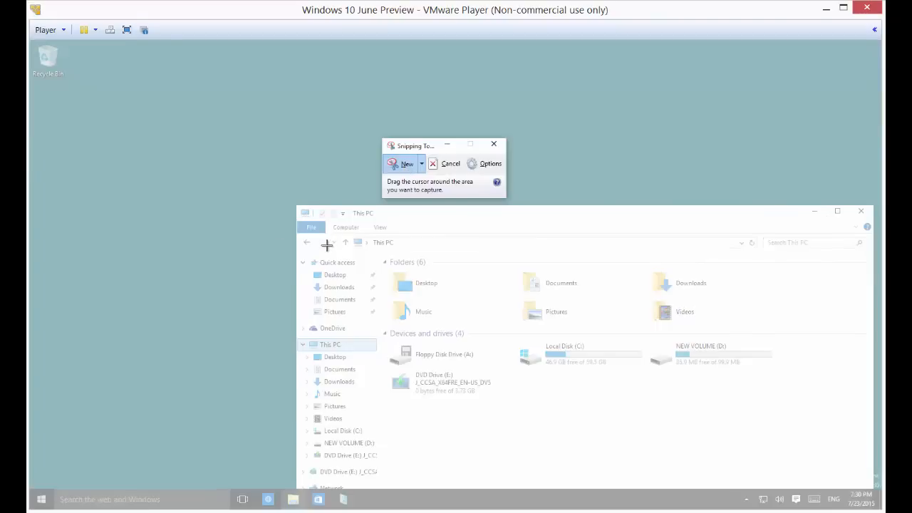
mouse_move(348, 282)
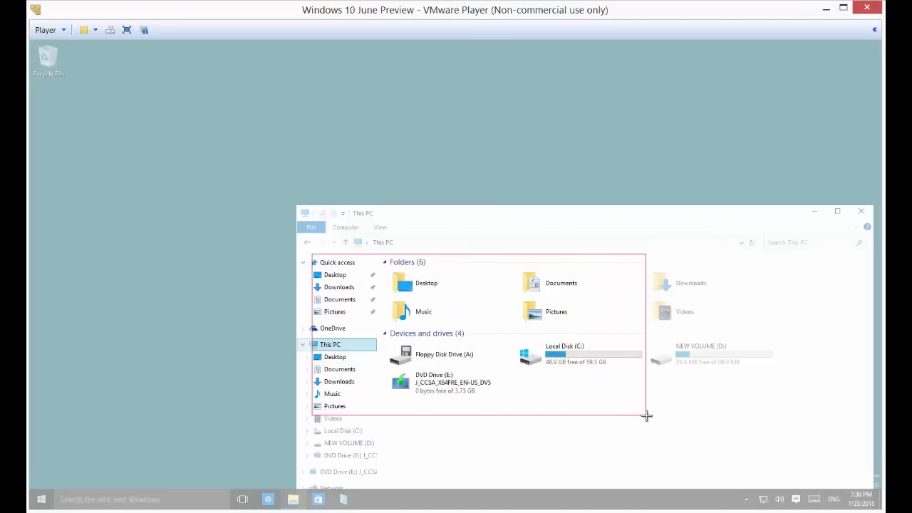
left_click(368, 498)
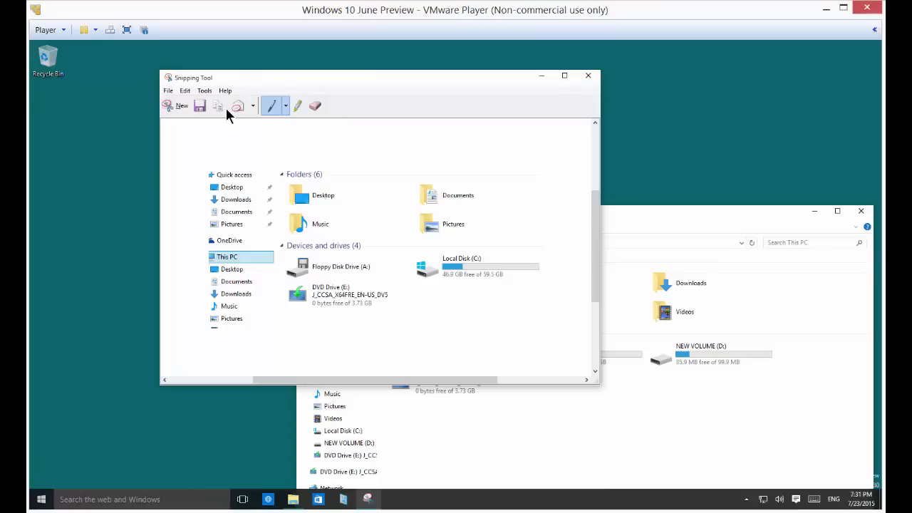
mouse_move(218, 105)
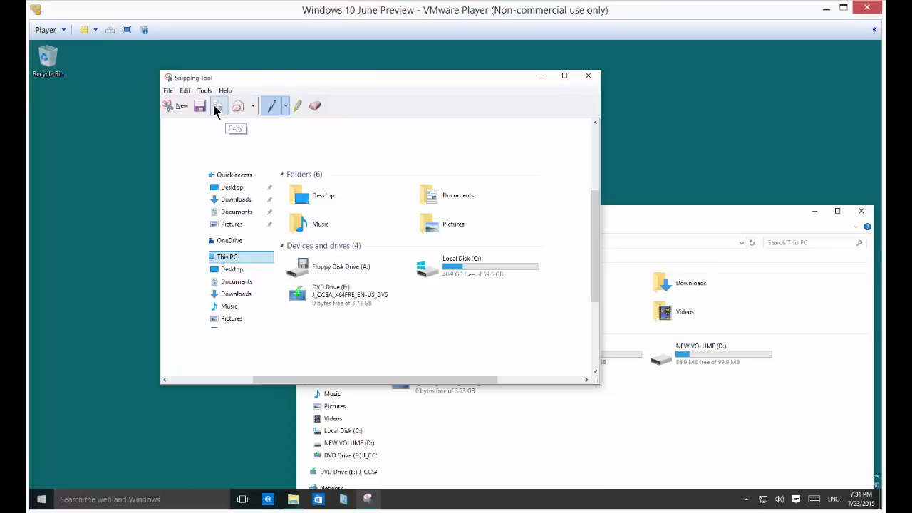
mouse_move(199, 105)
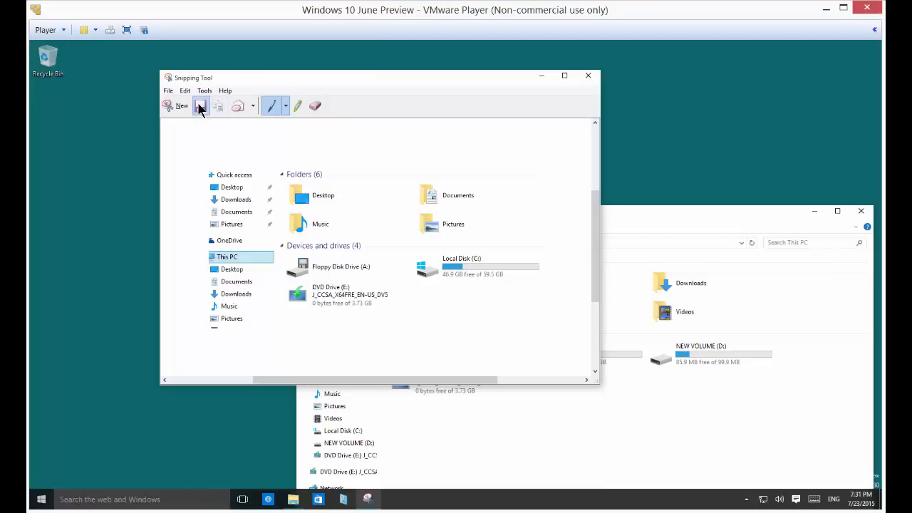
Save the snip as Capture.PNG on the desktop, attempt to email it and dismiss the error
left_click(201, 106)
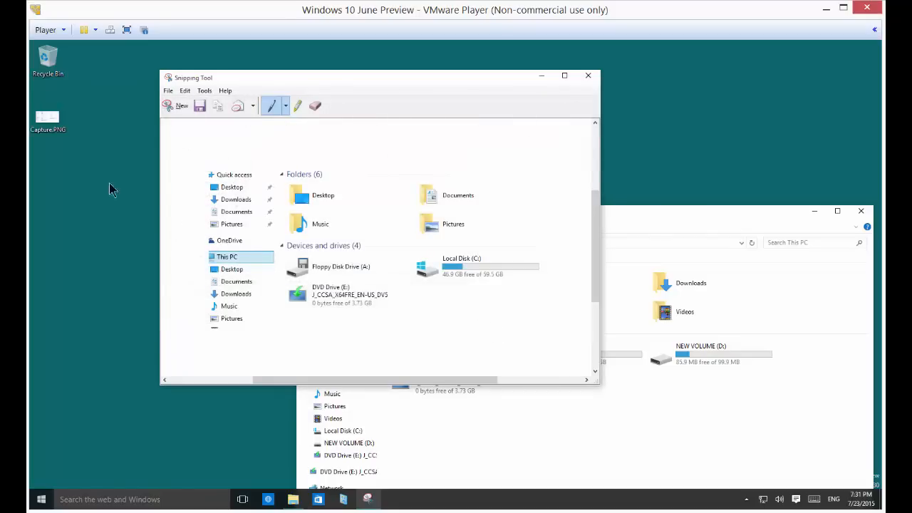
left_click(48, 117)
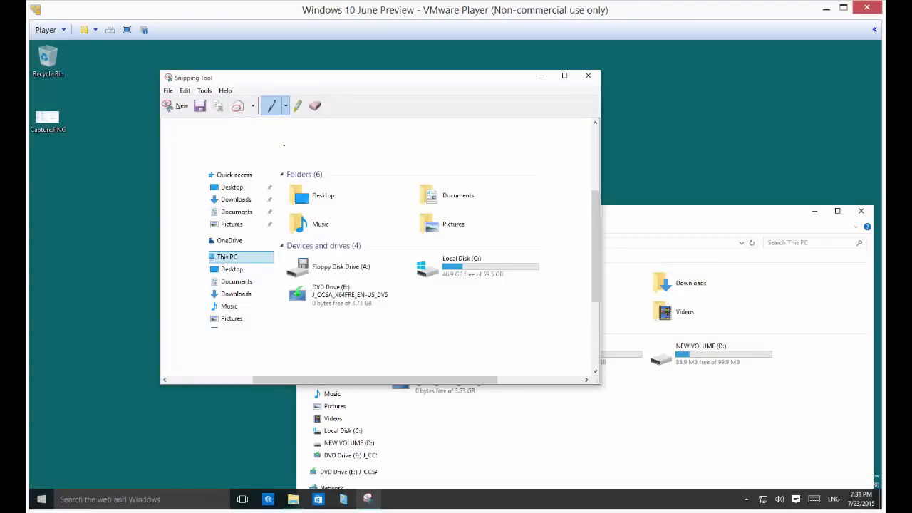
mouse_move(238, 105)
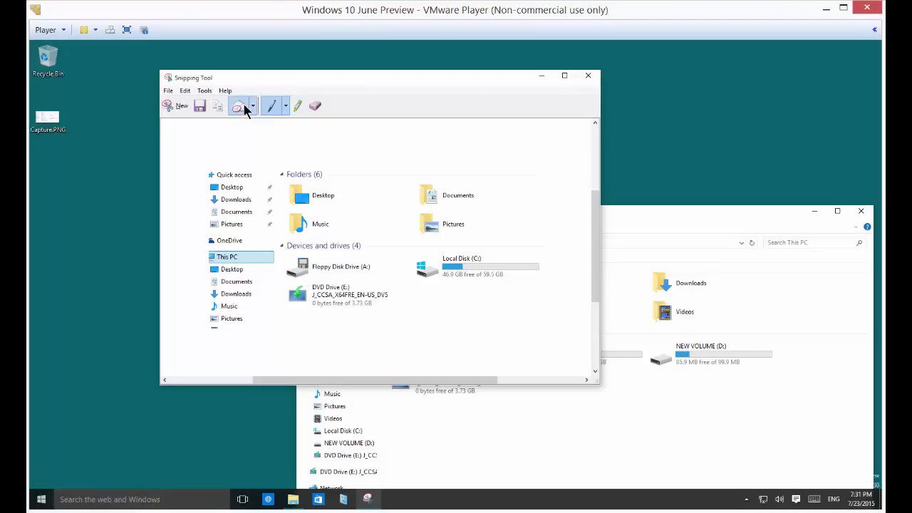
left_click(239, 106)
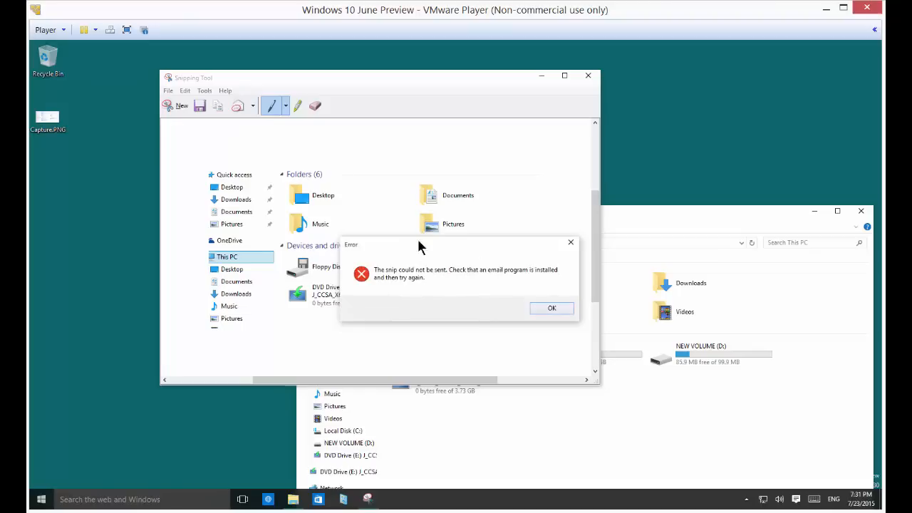
left_click(552, 308)
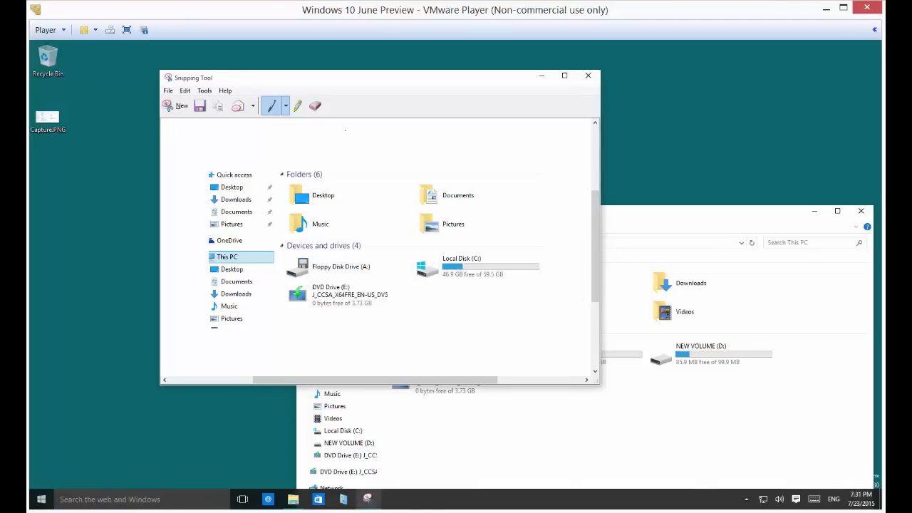
Mark the snip with a red pen loop and yellow highlighter, then erase the markings
left_click(285, 106)
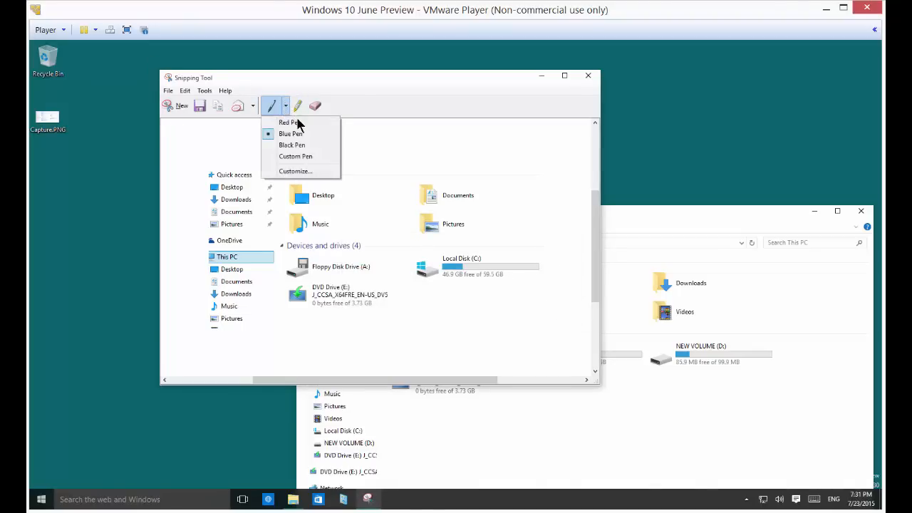
mouse_move(291, 123)
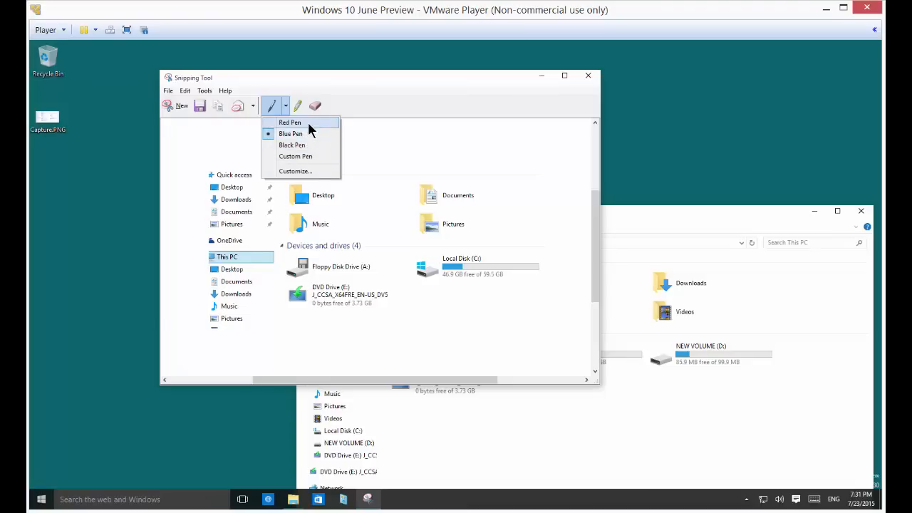
left_click(290, 122)
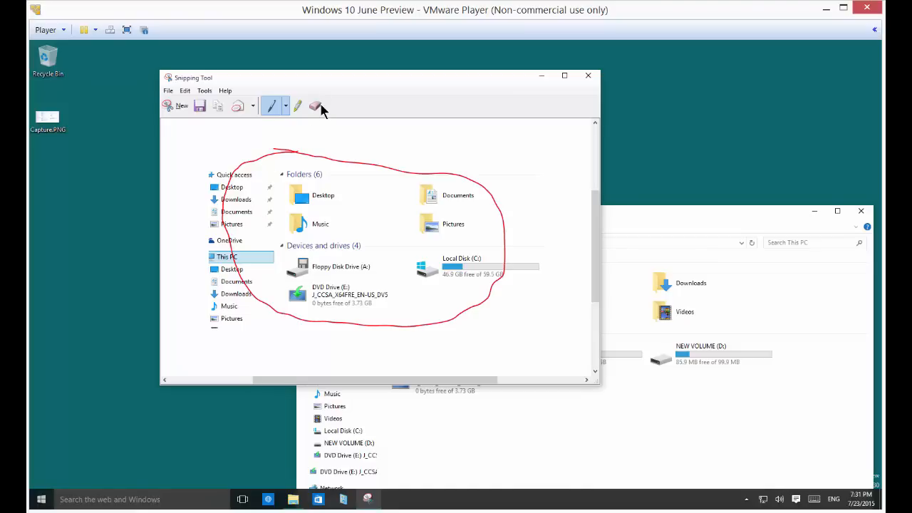
left_click(285, 105)
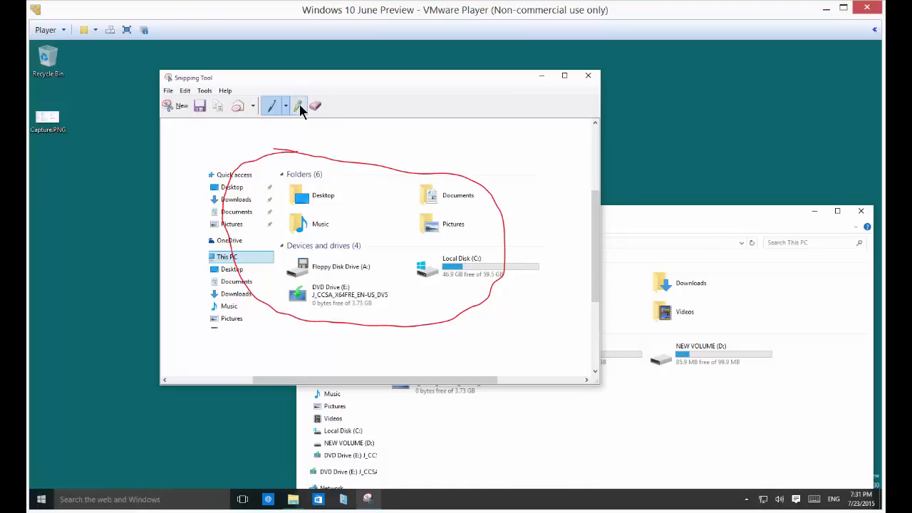
left_click(299, 105)
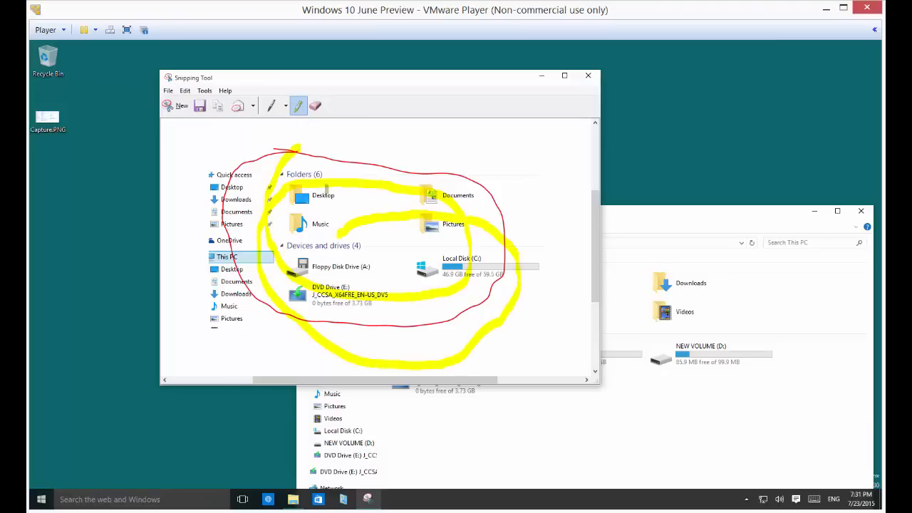
mouse_move(316, 105)
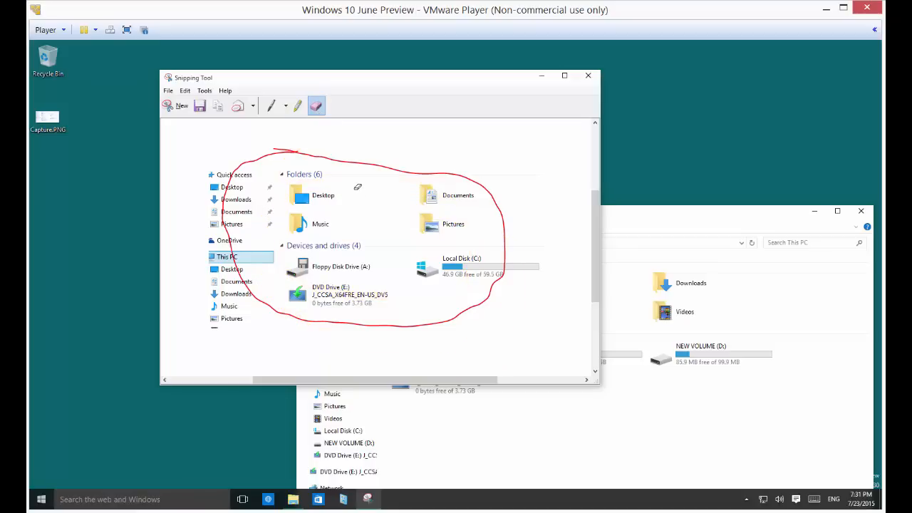
left_click(316, 105)
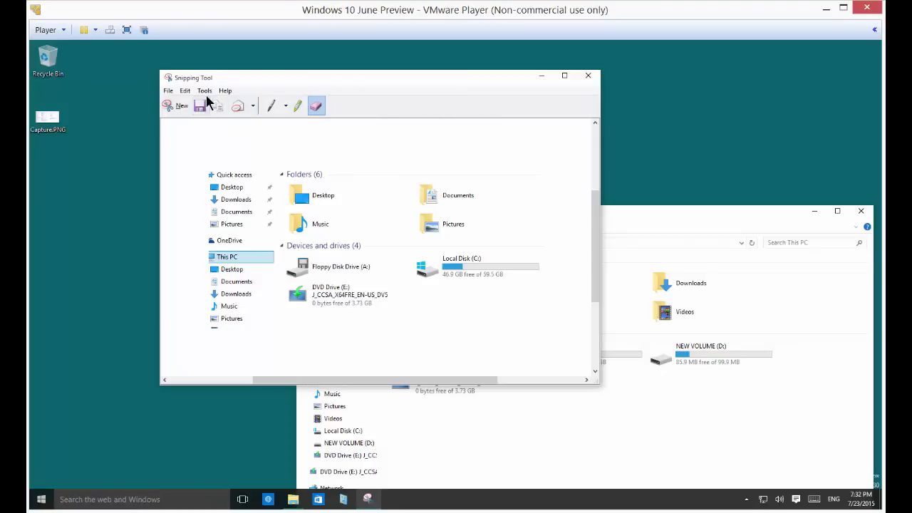
left_click(168, 91)
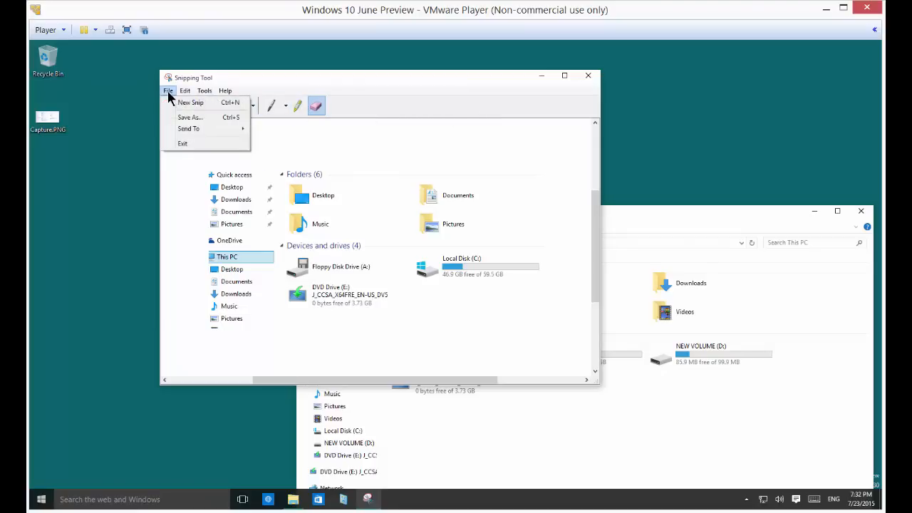
left_click(185, 91)
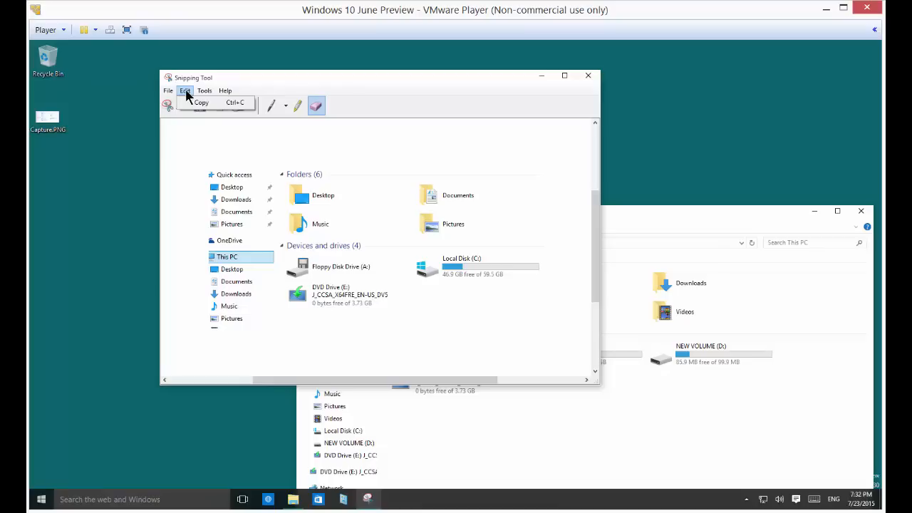
left_click(205, 91)
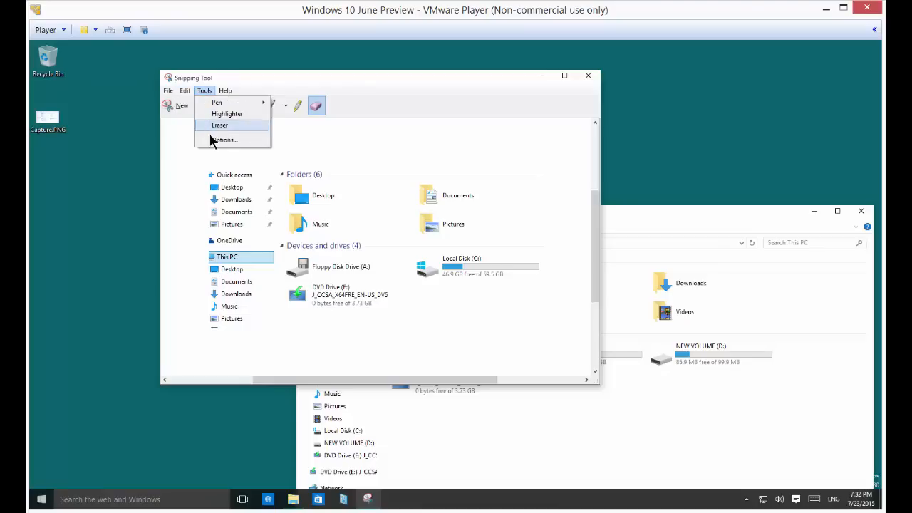
left_click(225, 139)
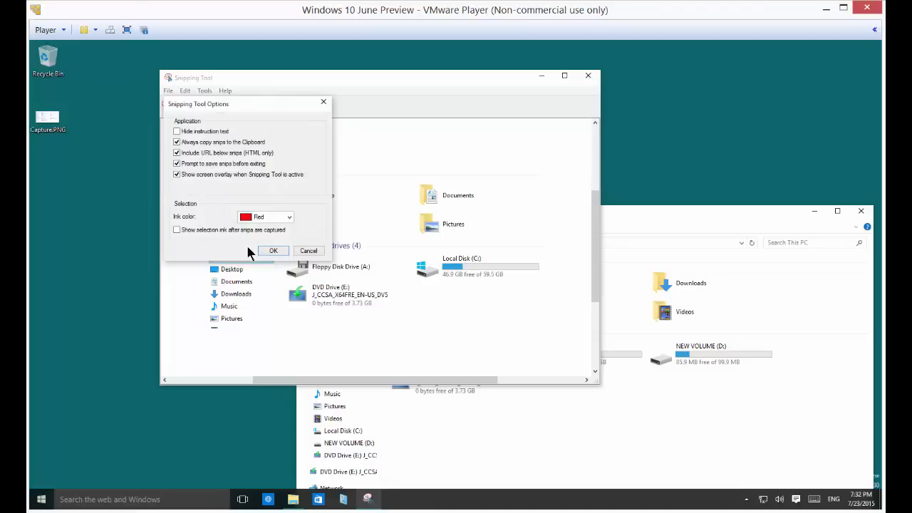
mouse_move(308, 251)
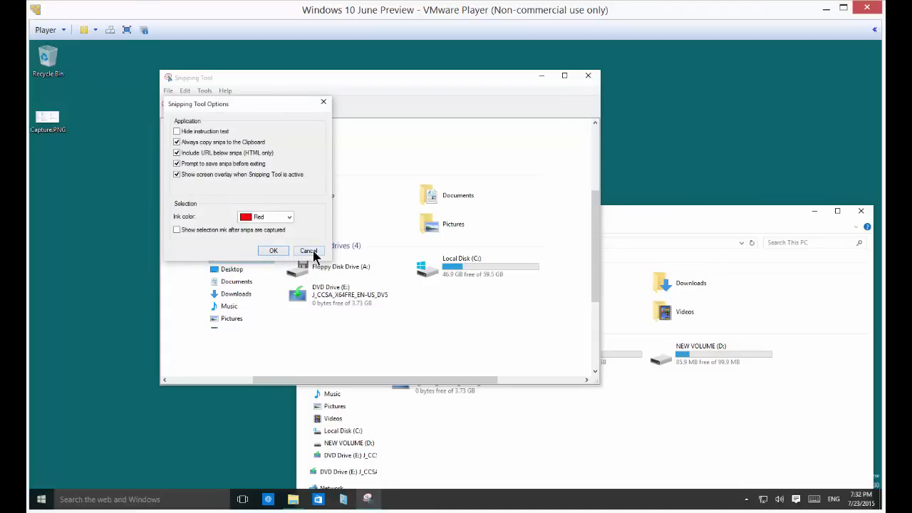
left_click(309, 251)
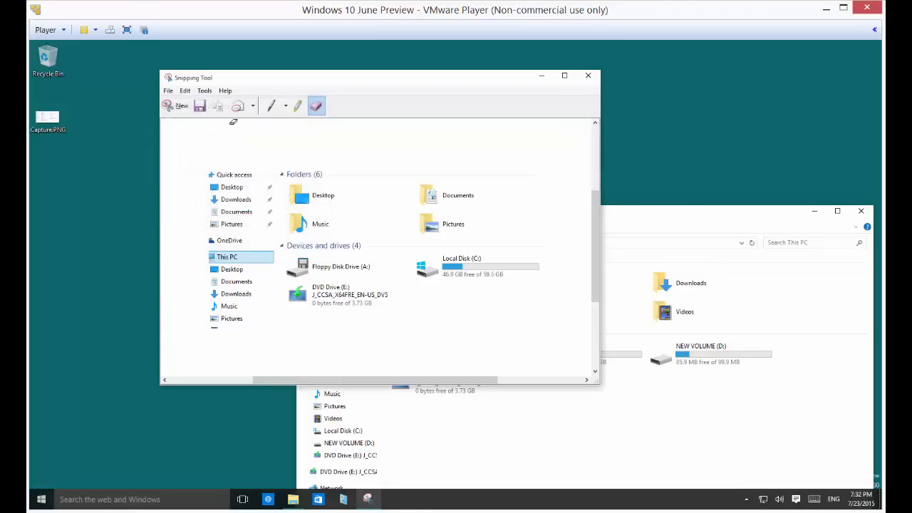